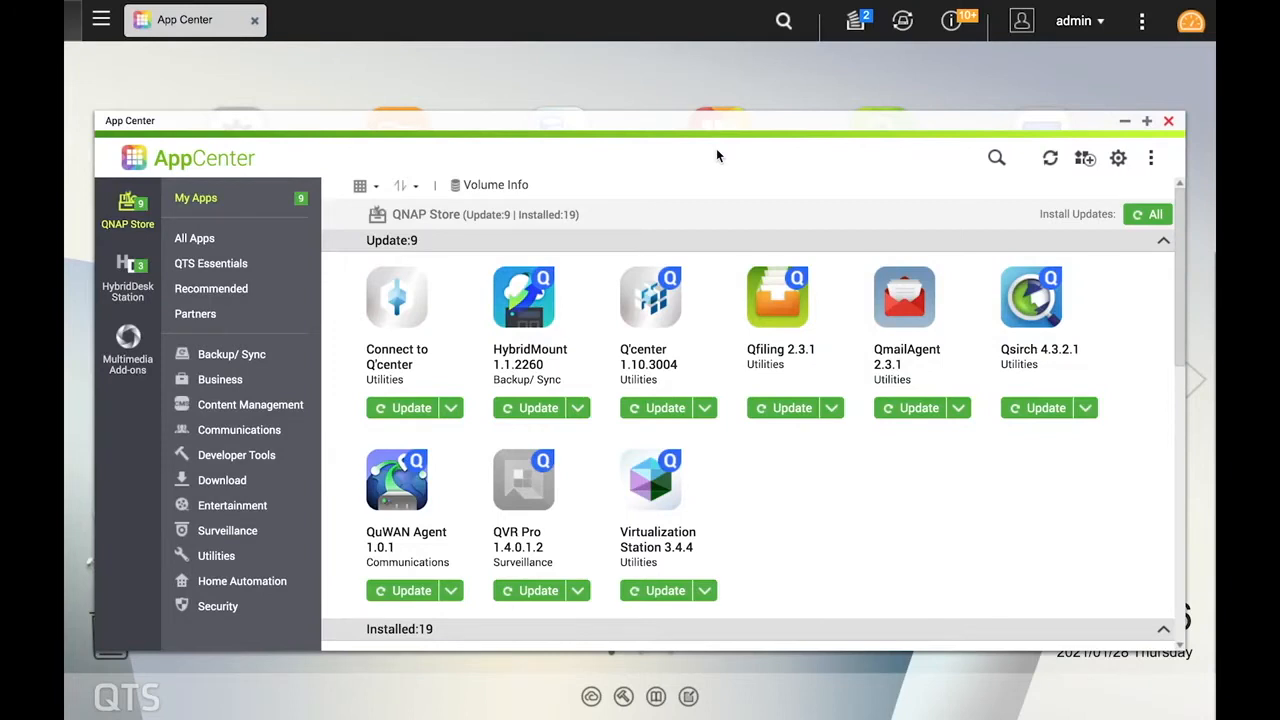
{"action": "mouse_move", "coordinate": [337, 380]}
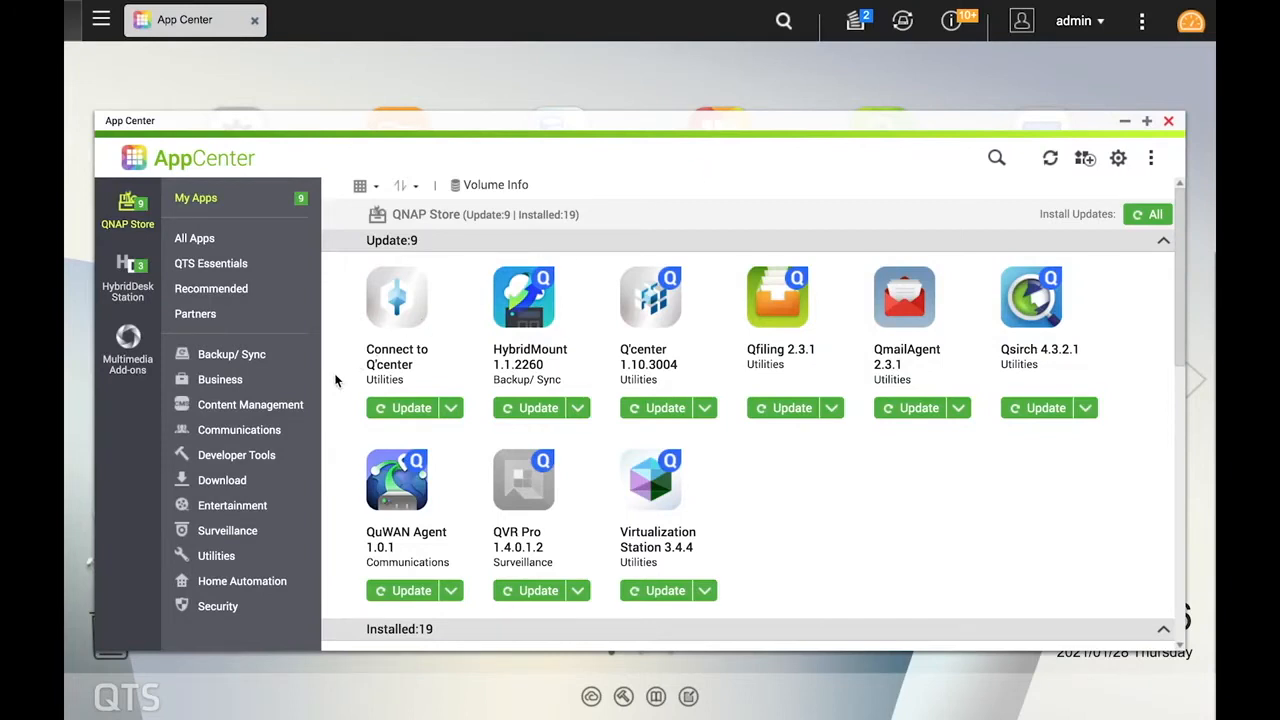
{"action": "mouse_move", "coordinate": [322, 267]}
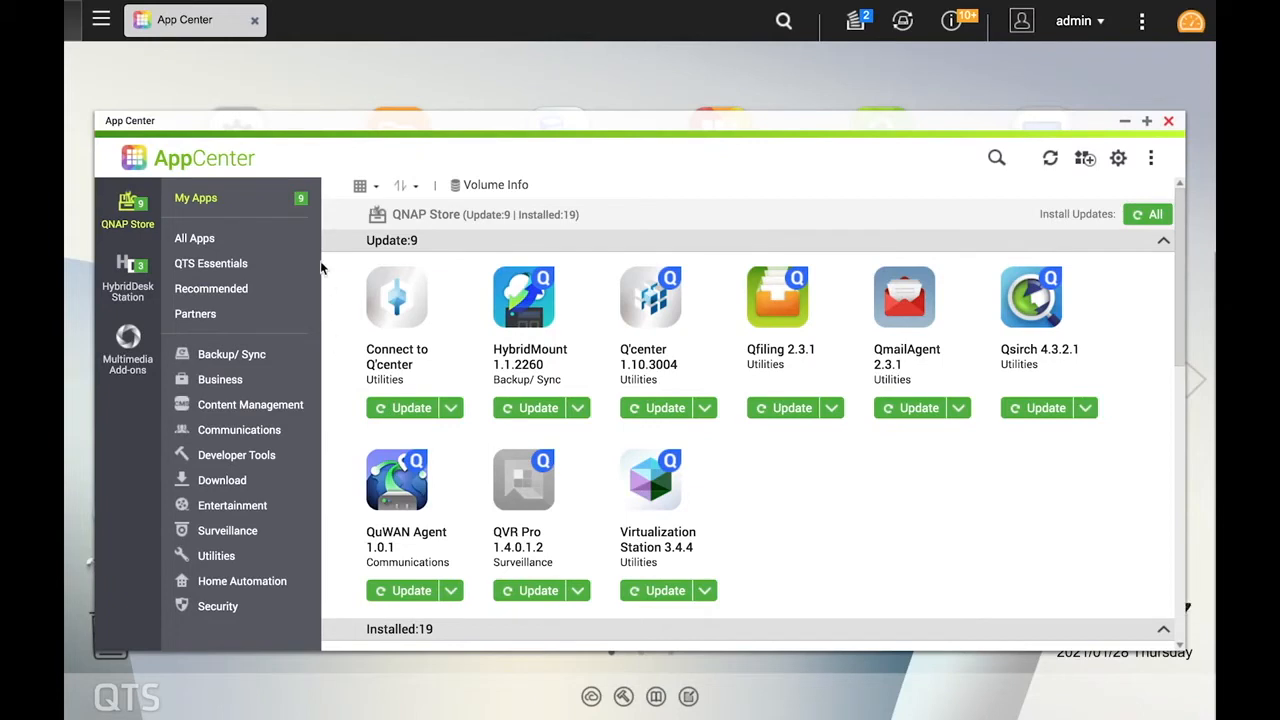
- Show All Apps in the sidebar and scroll down through the app catalogue
{"action": "left_click", "coordinate": [194, 238]}
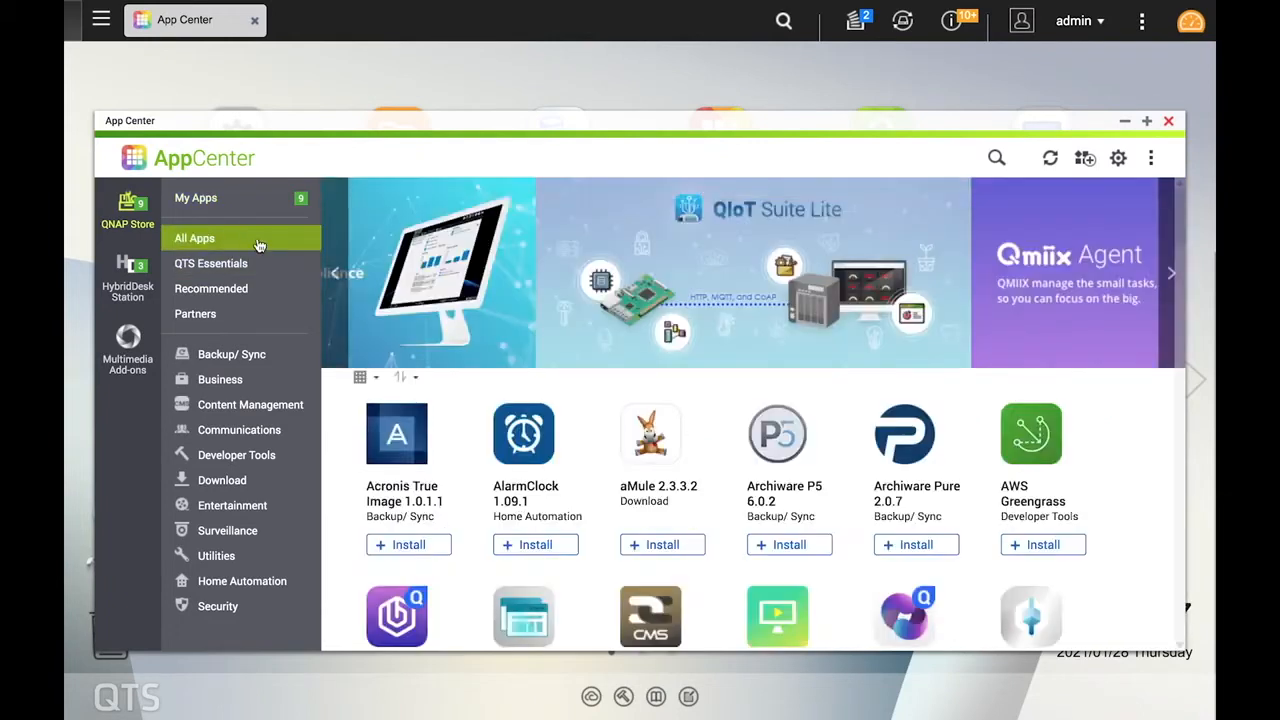
{"action": "scroll", "scroll_direction": "down", "scroll_amount": 3}
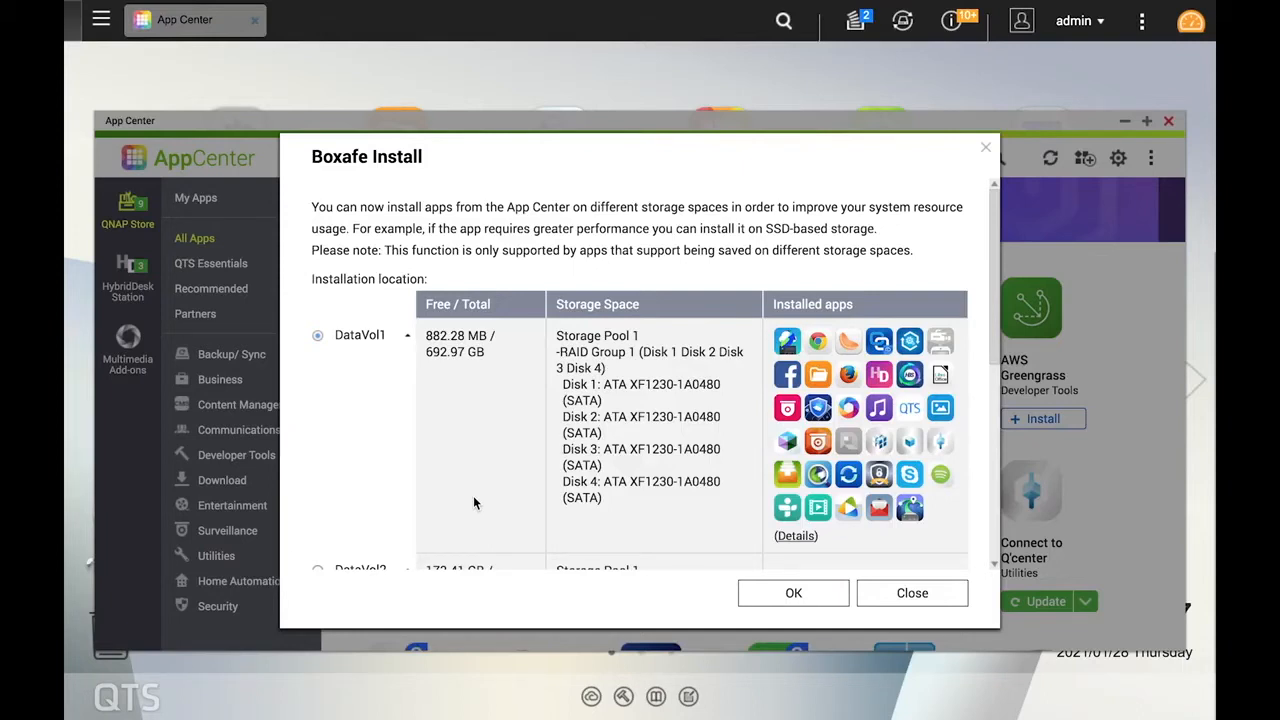
- Select DataVol2 as Boxafe's install location in the Install dialog and confirm
{"action": "scroll", "scroll_direction": "down", "scroll_amount": 3}
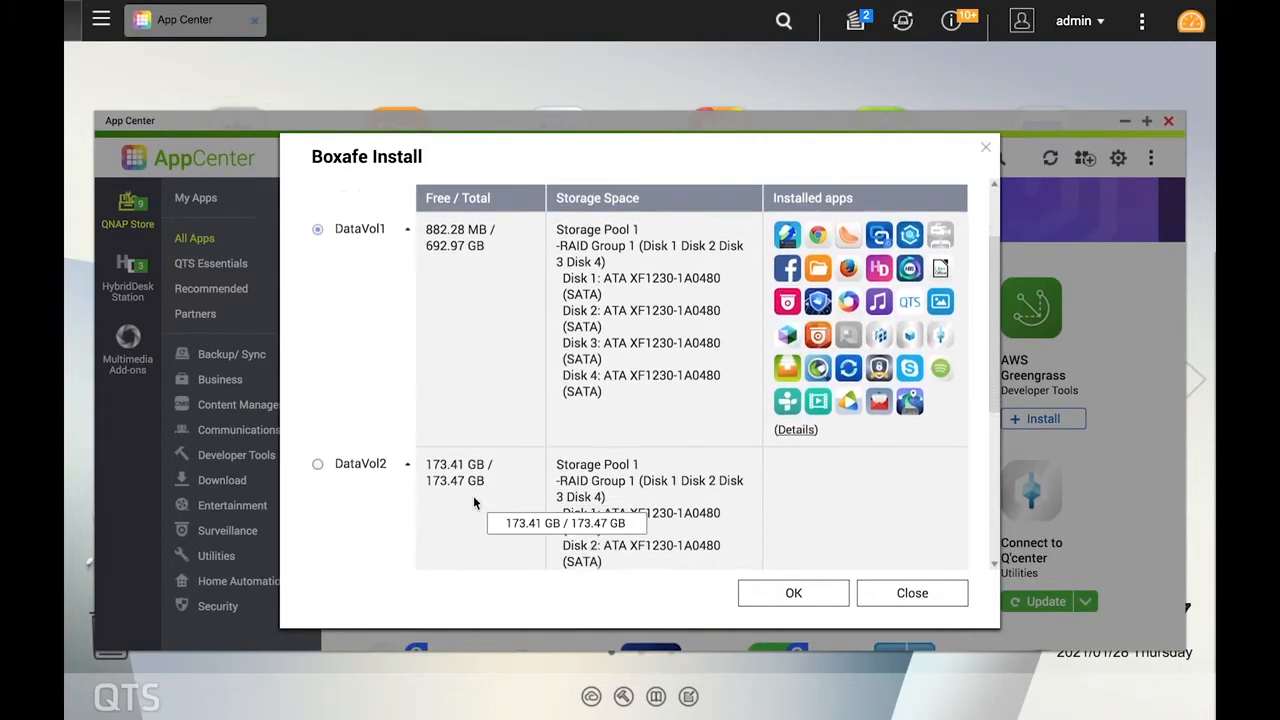
{"action": "scroll", "scroll_direction": "down", "scroll_amount": 3}
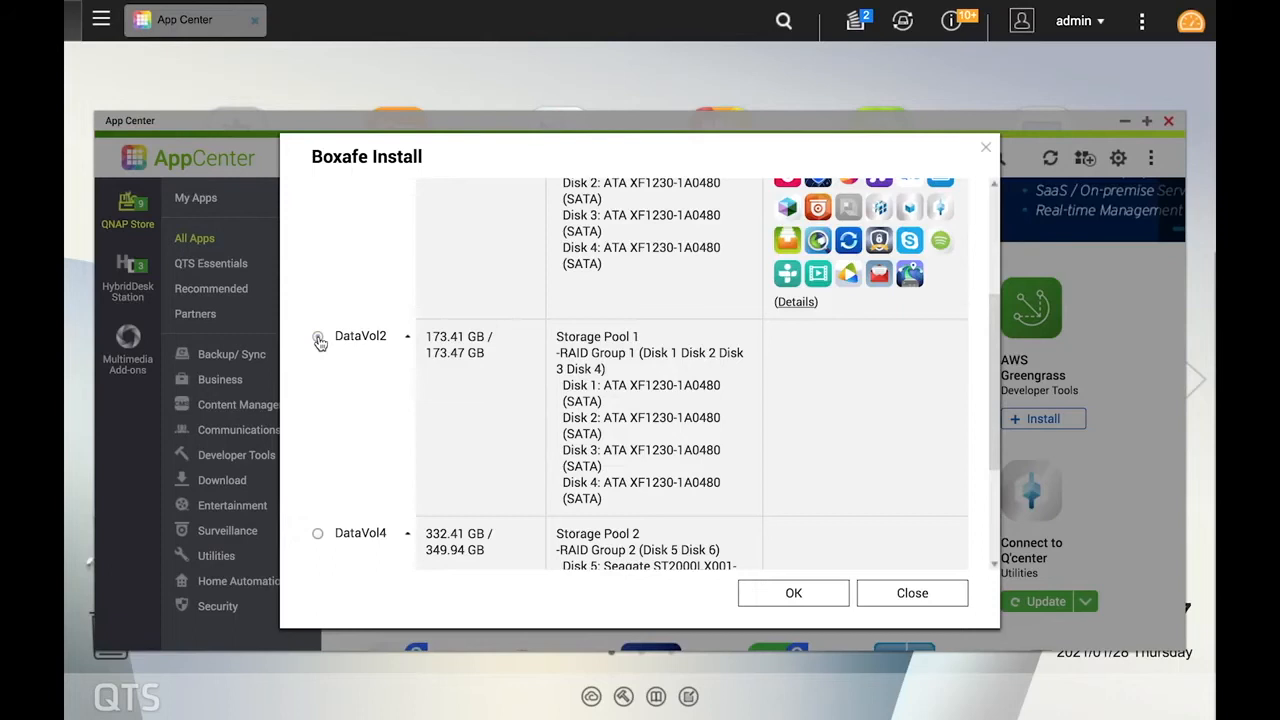
{"action": "left_click", "coordinate": [318, 336]}
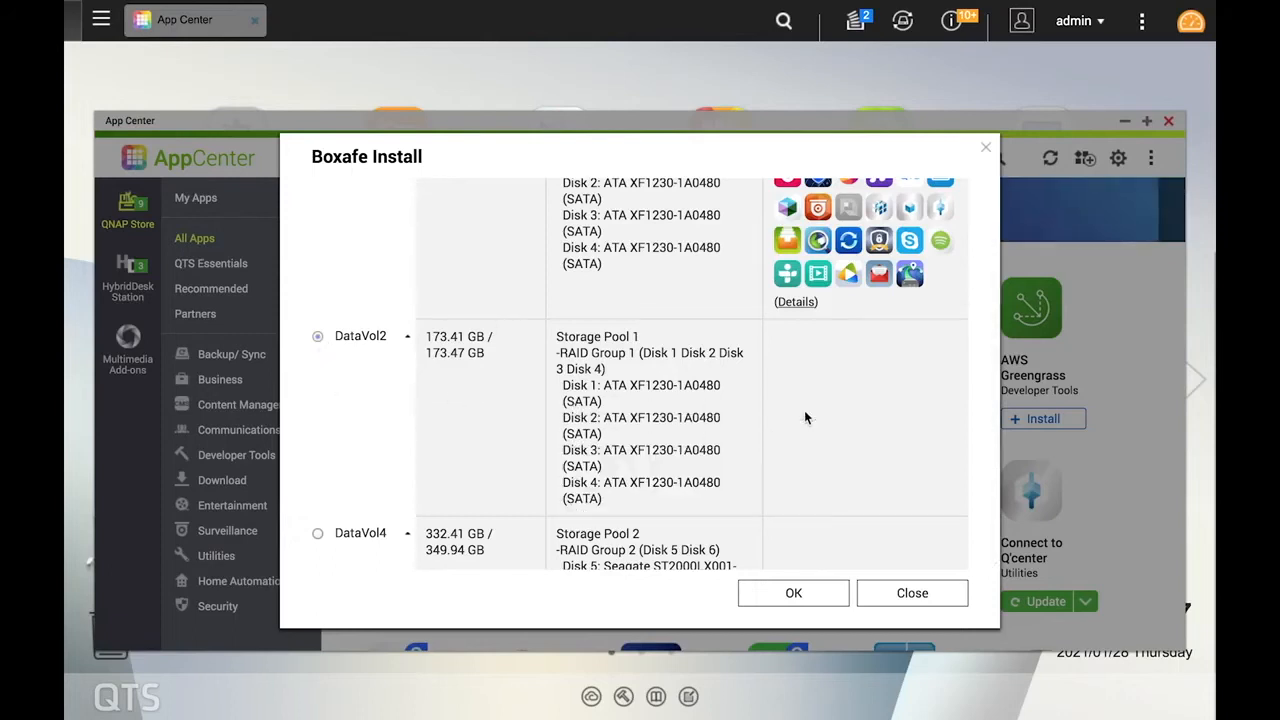
{"action": "left_click", "coordinate": [793, 592]}
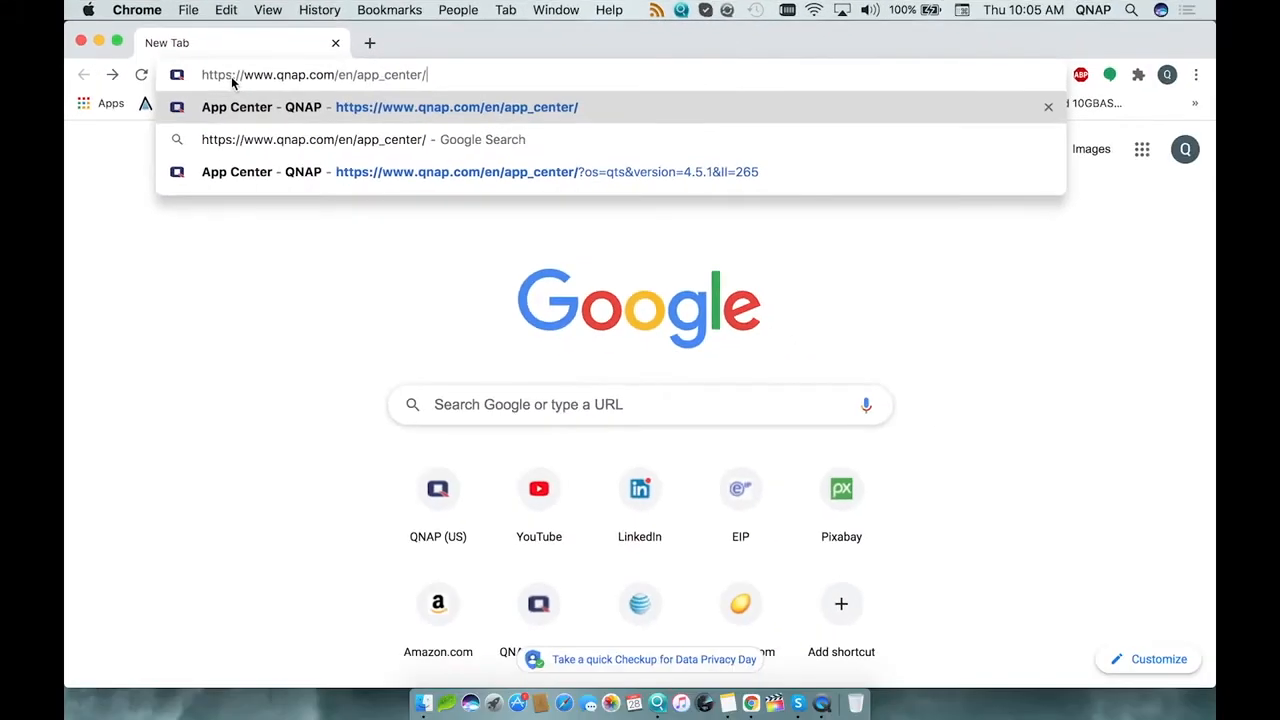
- Load qnap.com/en/app_center and filter apps by QTS with a chosen version
{"action": "left_click", "coordinate": [456, 107]}
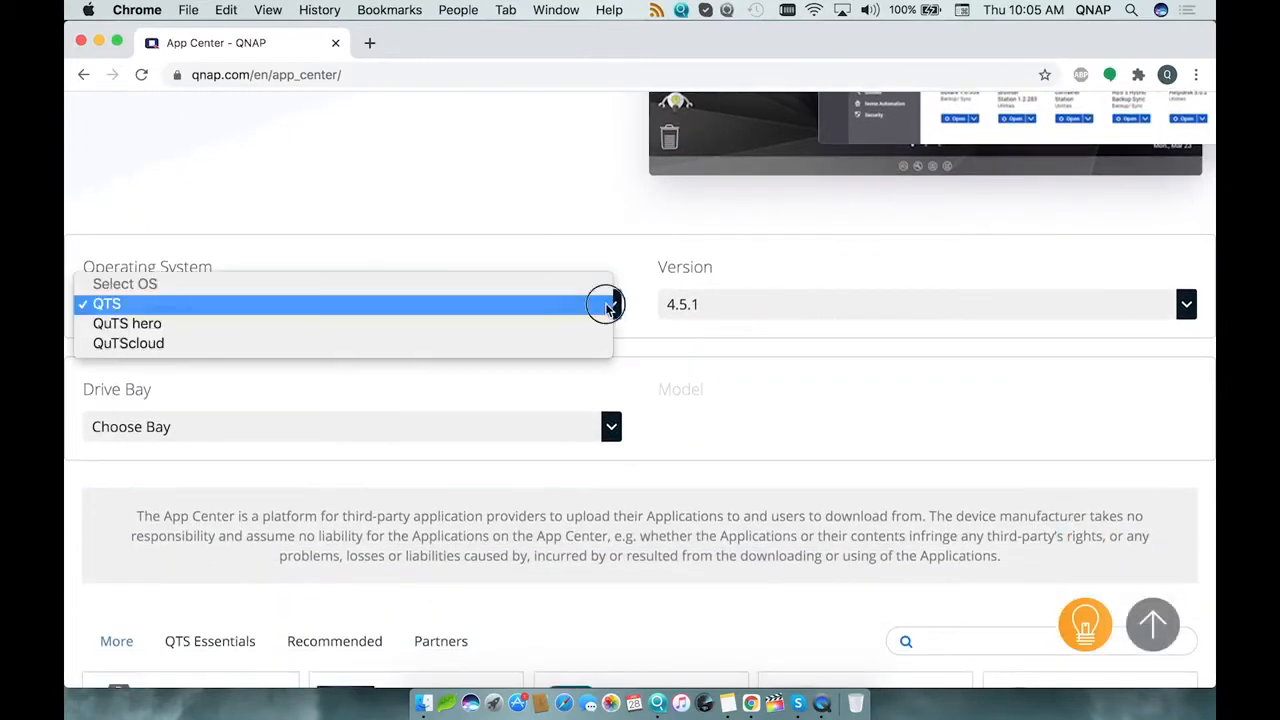
{"action": "left_click", "coordinate": [1186, 304]}
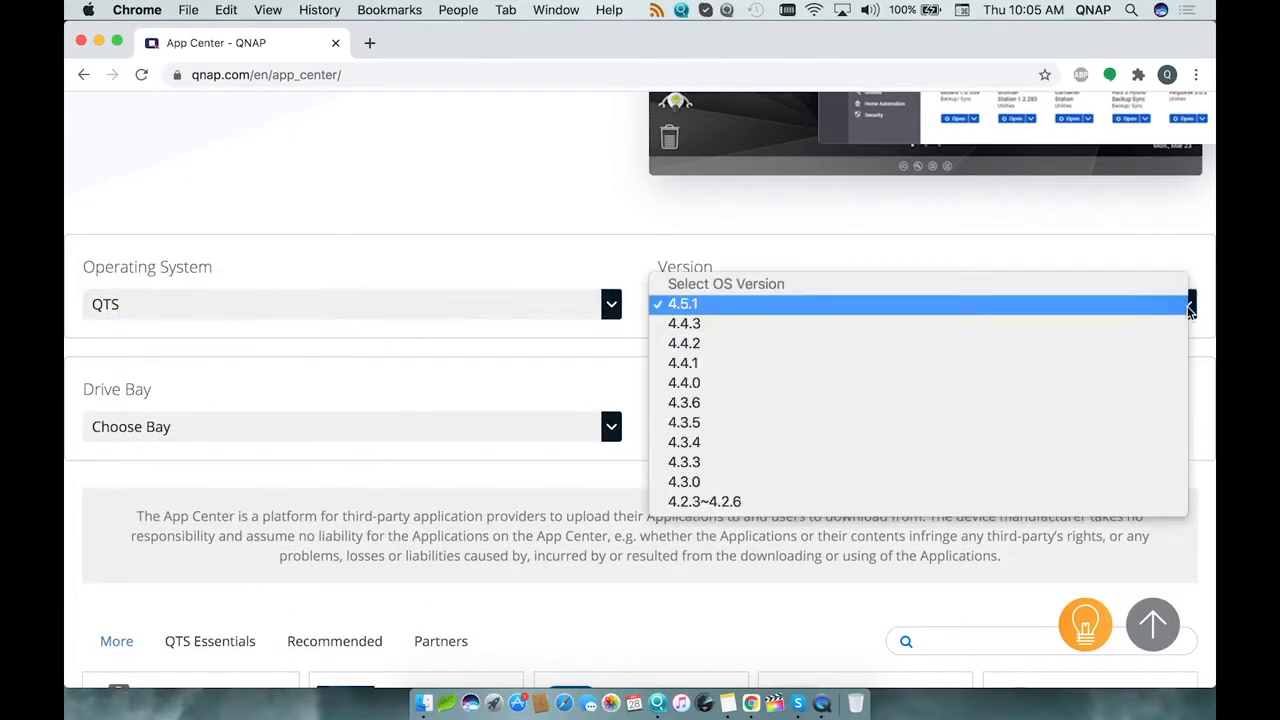
{"action": "left_click", "coordinate": [683, 303]}
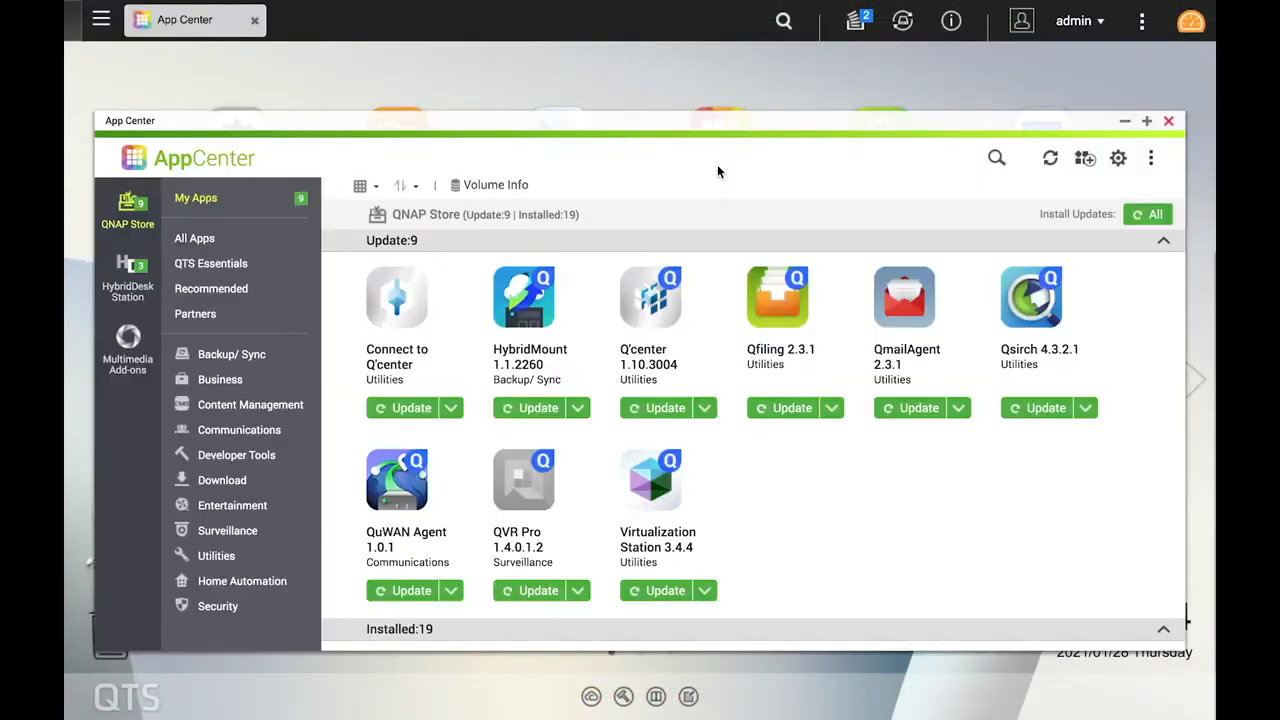
{"action": "mouse_move", "coordinate": [768, 169]}
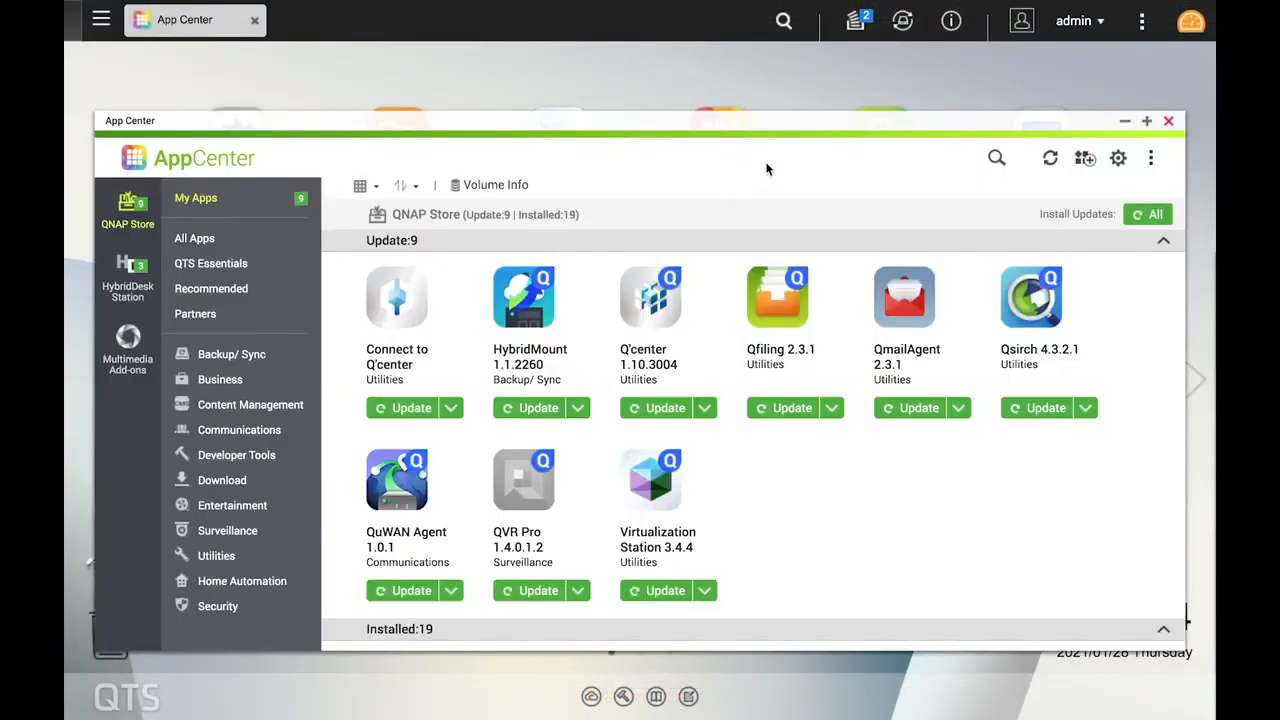
- Browse to boxafe_1.3.185_x86_64.qpkg in Downloads for manual installation
{"action": "left_click", "coordinate": [1085, 158]}
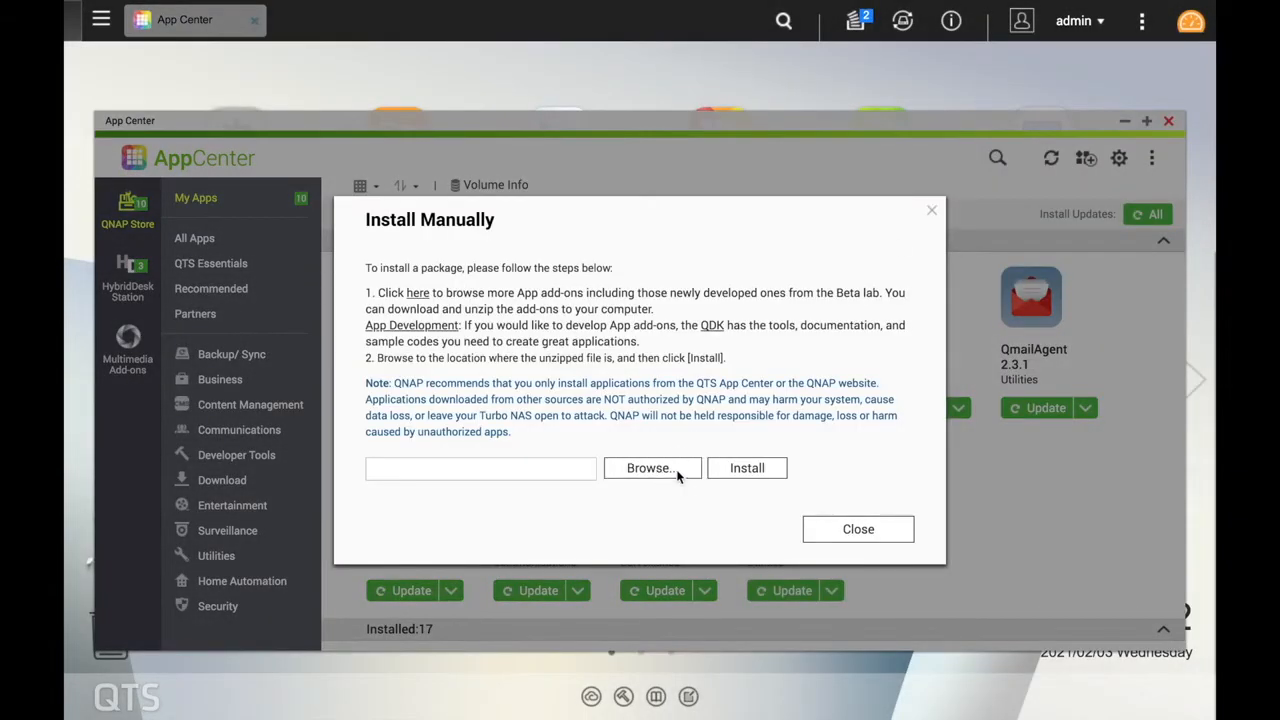
{"action": "left_click", "coordinate": [651, 467]}
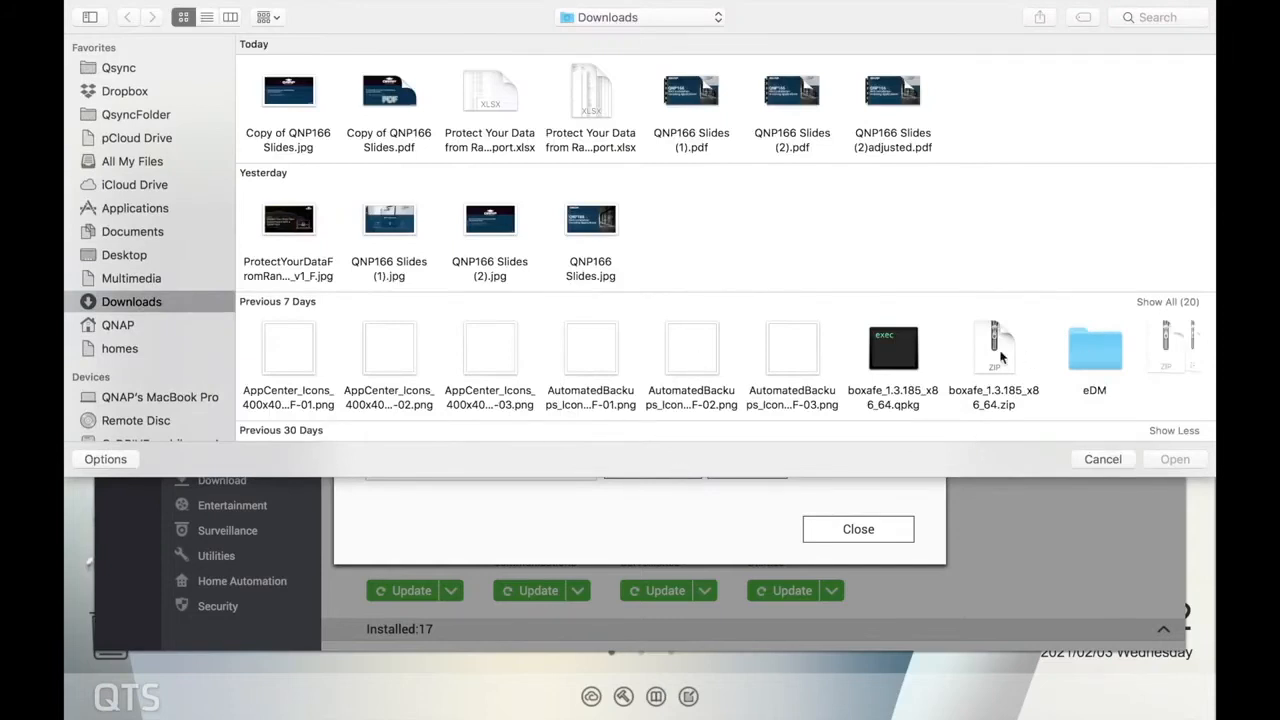
{"action": "left_click", "coordinate": [893, 348]}
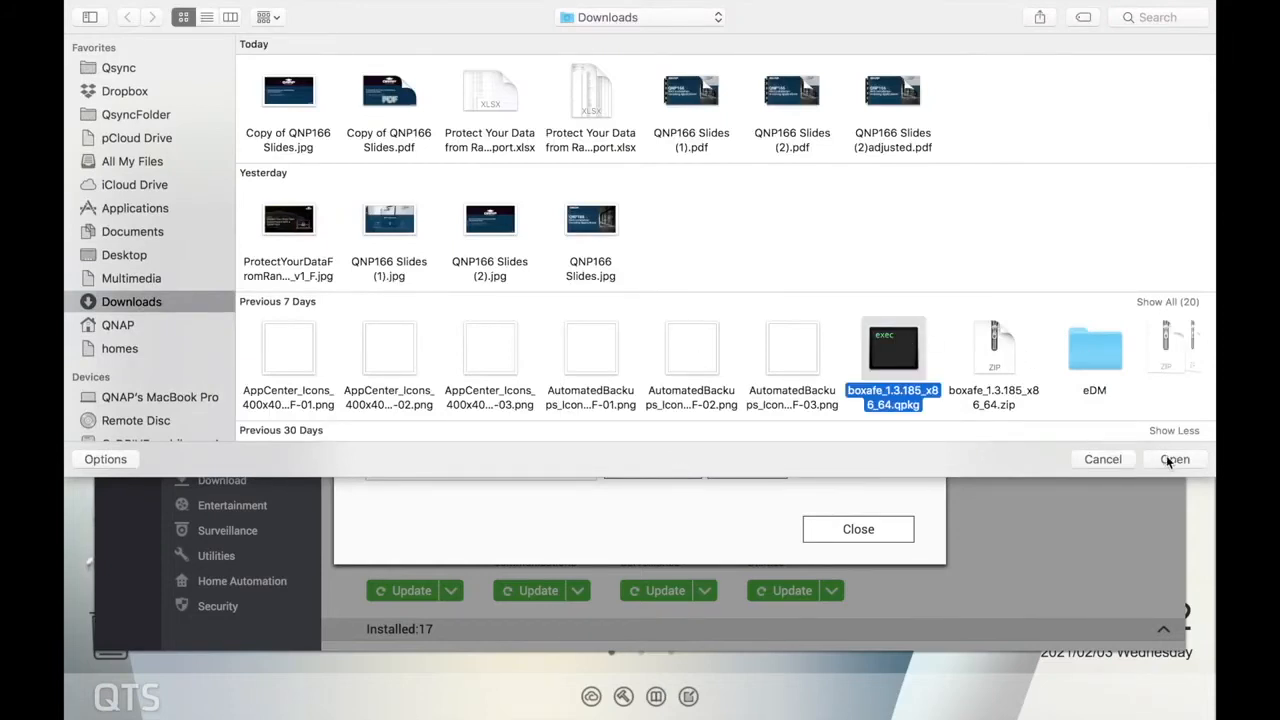
- Load the Boxafe package, install it and confirm with OK
{"action": "left_click", "coordinate": [1175, 459]}
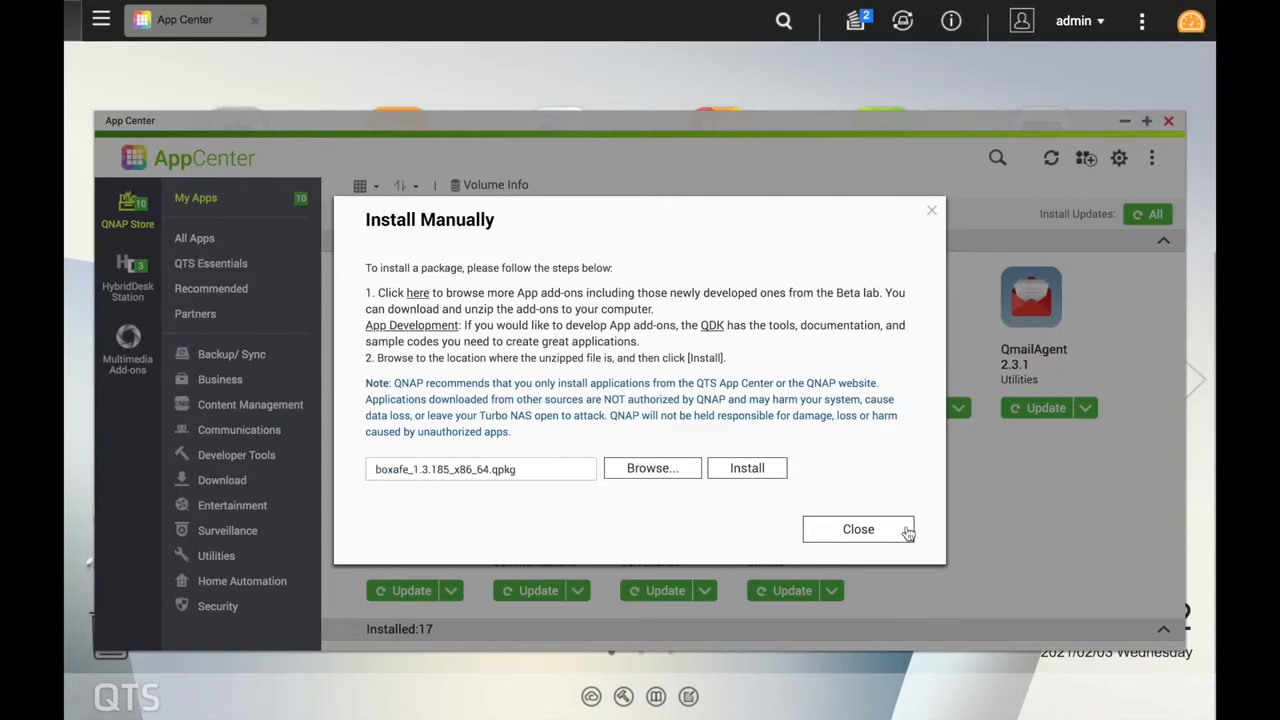
{"action": "left_click", "coordinate": [747, 467]}
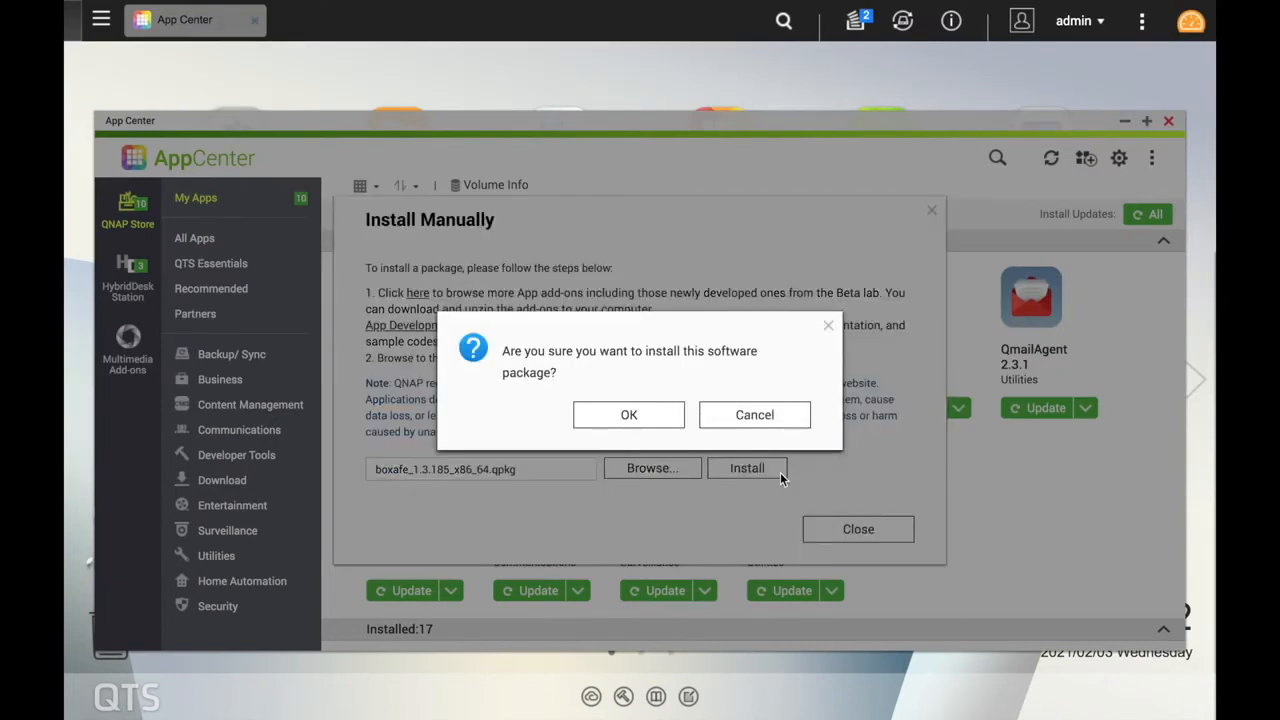
{"action": "left_click", "coordinate": [629, 415]}
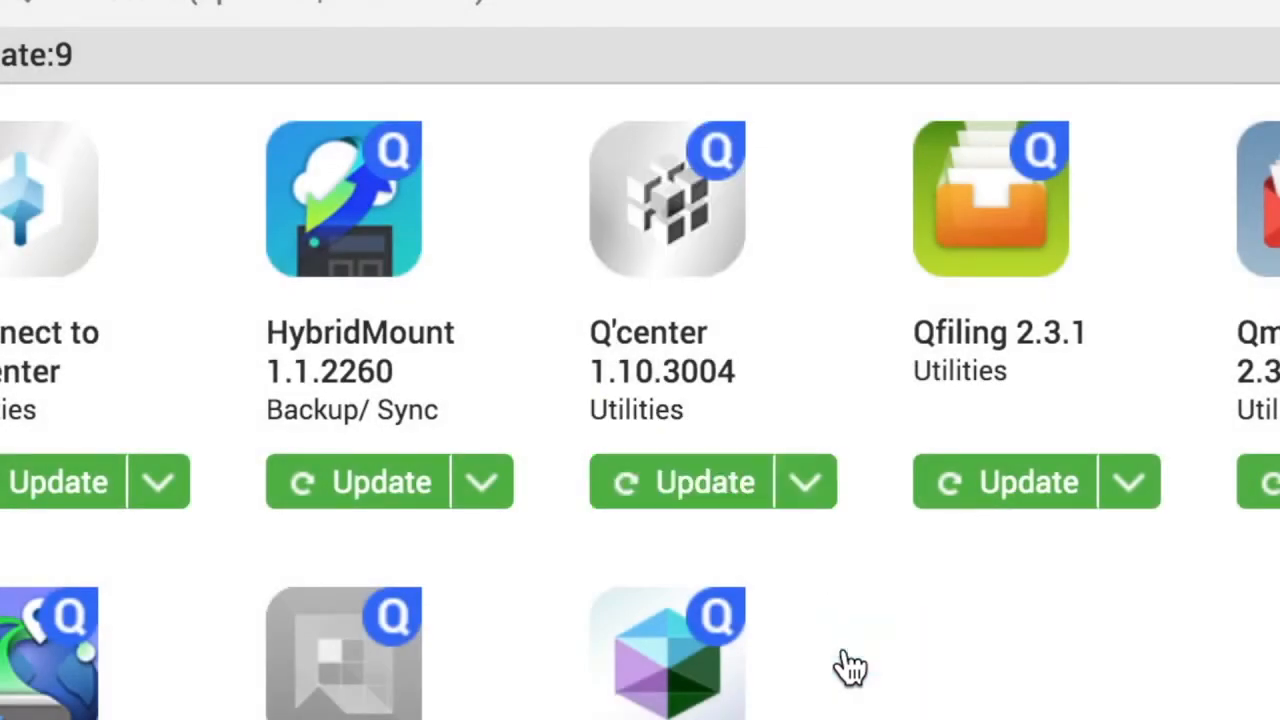
- Expand Q'center's dropdown to reveal Start, Migrate to and Remove
{"action": "left_click", "coordinate": [806, 485]}
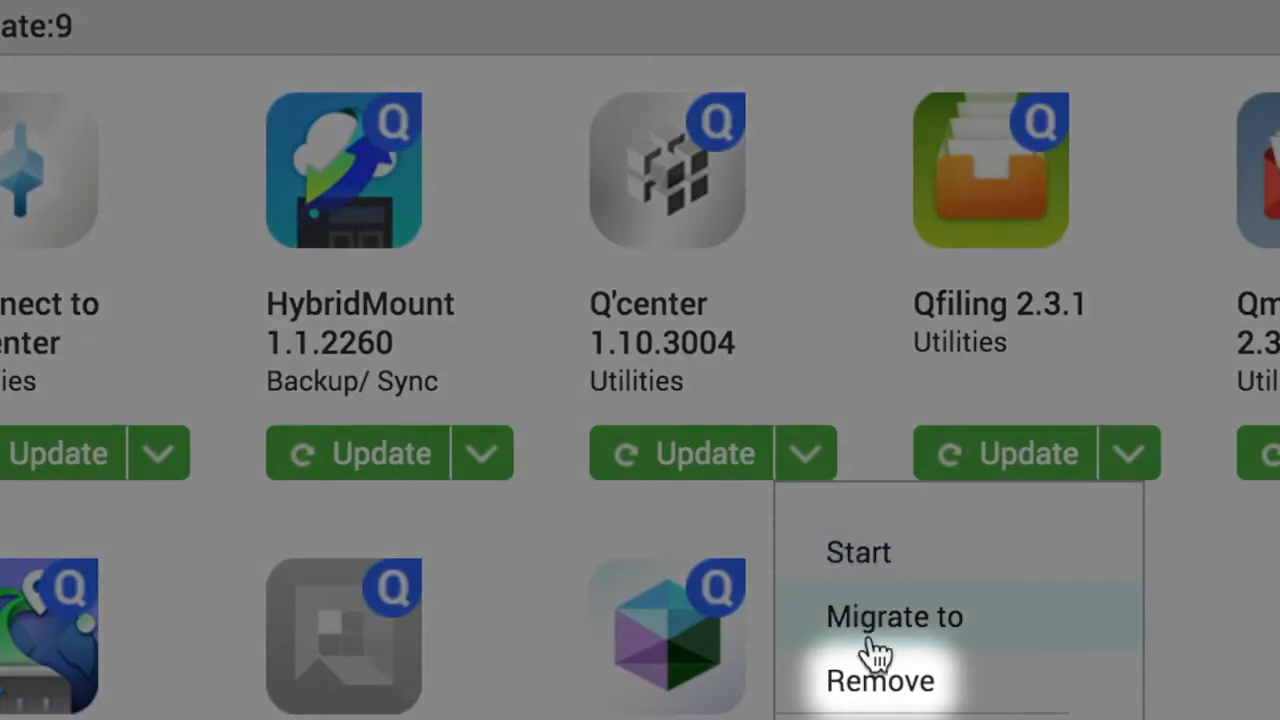
{"action": "mouse_move", "coordinate": [879, 680]}
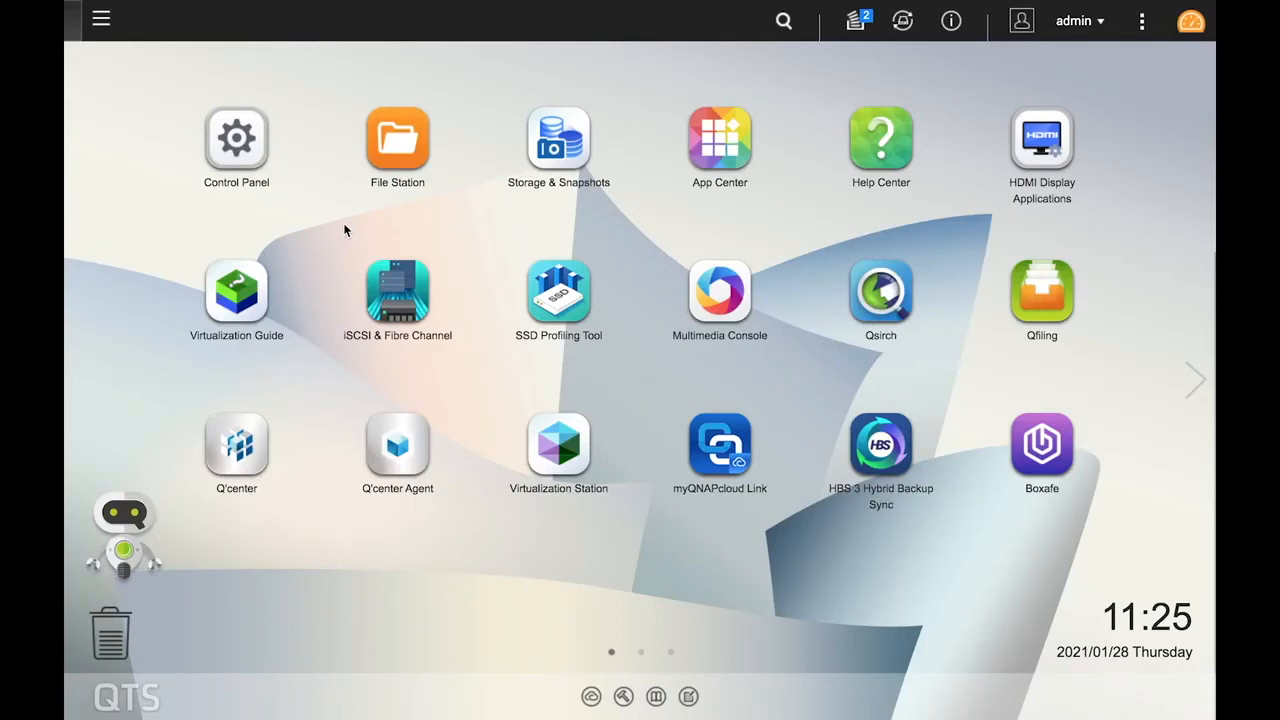
{"action": "mouse_move", "coordinate": [719, 145]}
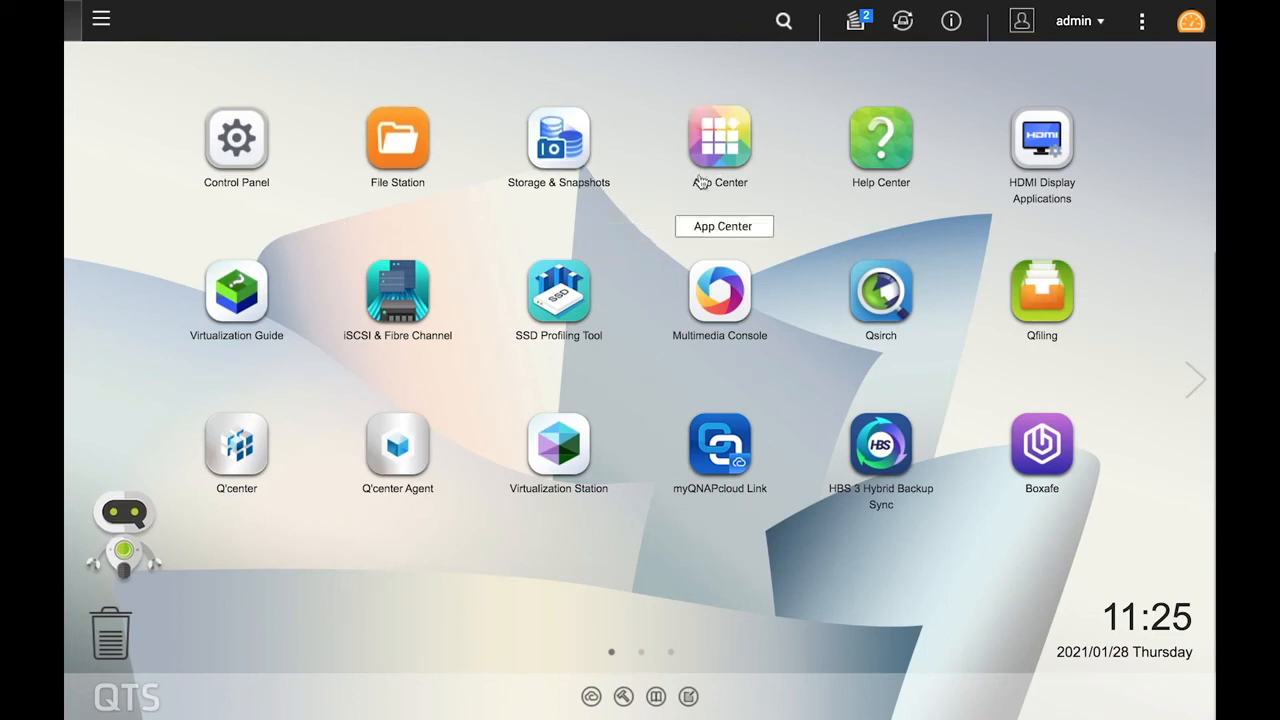
- From App Center, choose Migrate to from Boxafe's option dropdown
{"action": "left_click", "coordinate": [719, 140]}
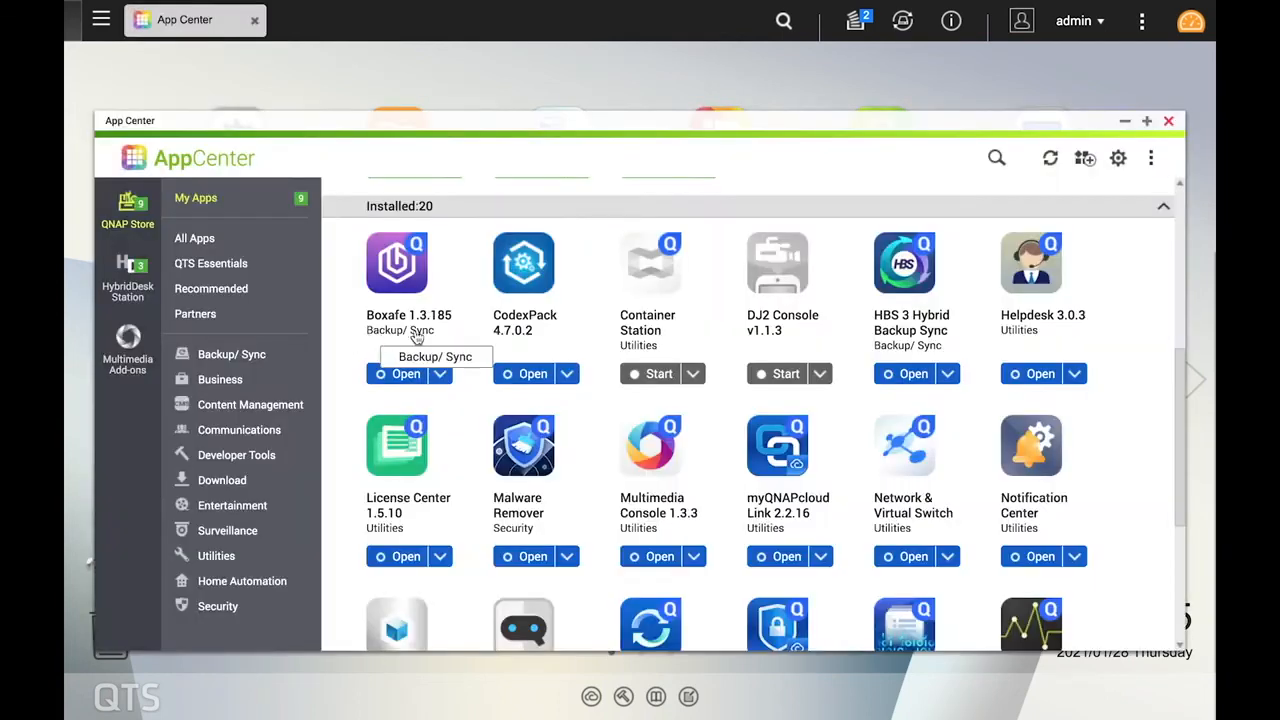
{"action": "left_click", "coordinate": [440, 373]}
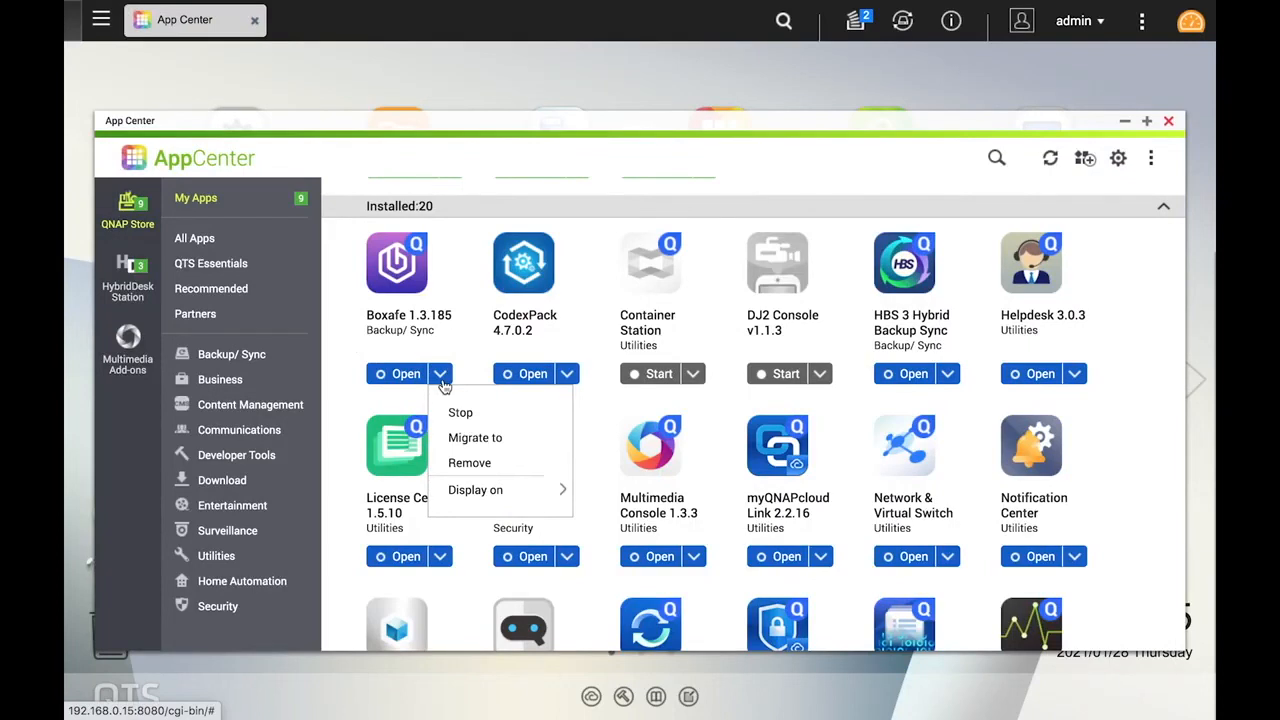
{"action": "left_click", "coordinate": [475, 437]}
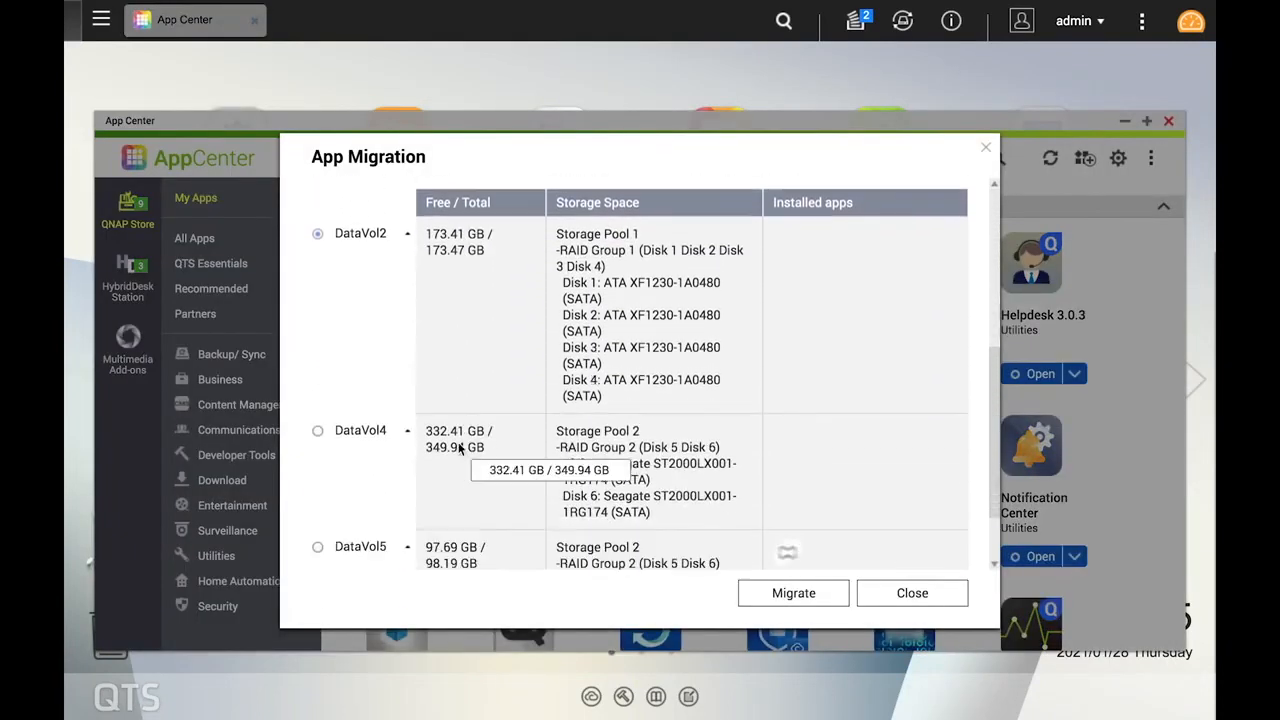
- Migrate Boxafe to DataVol5 and confirm with OK
{"action": "scroll", "scroll_direction": "down", "scroll_amount": 3}
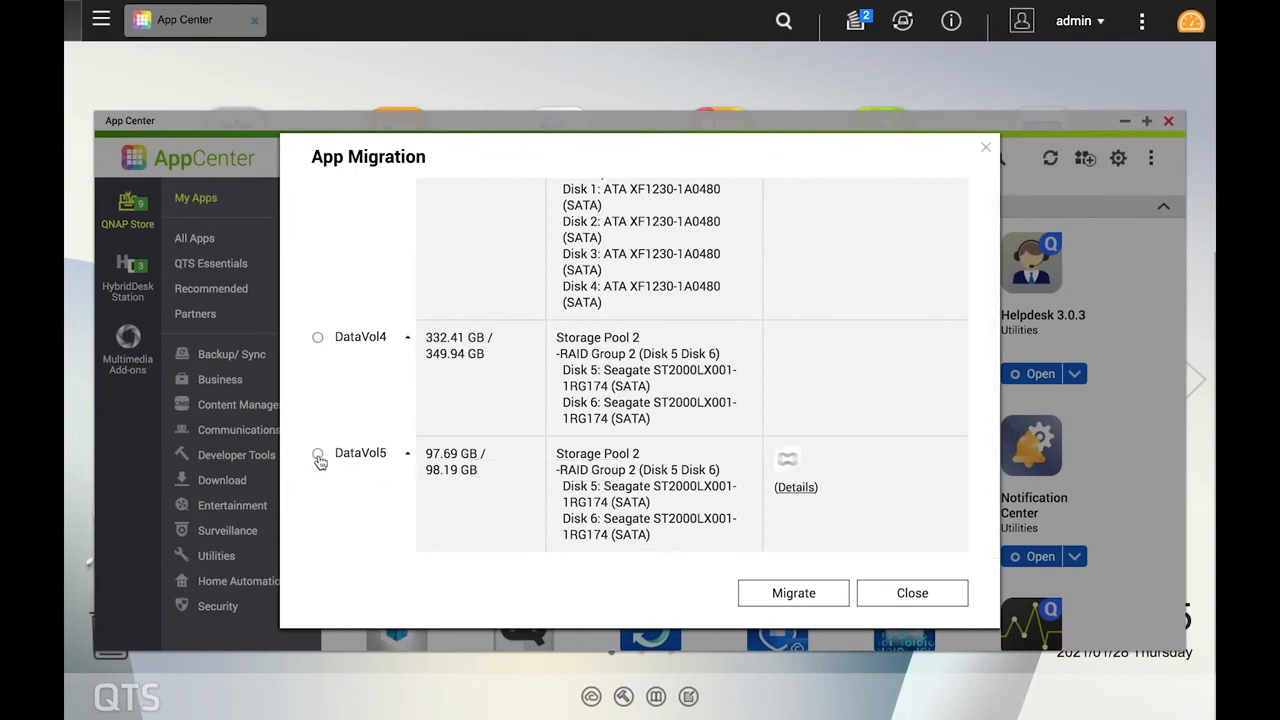
{"action": "left_click", "coordinate": [317, 453]}
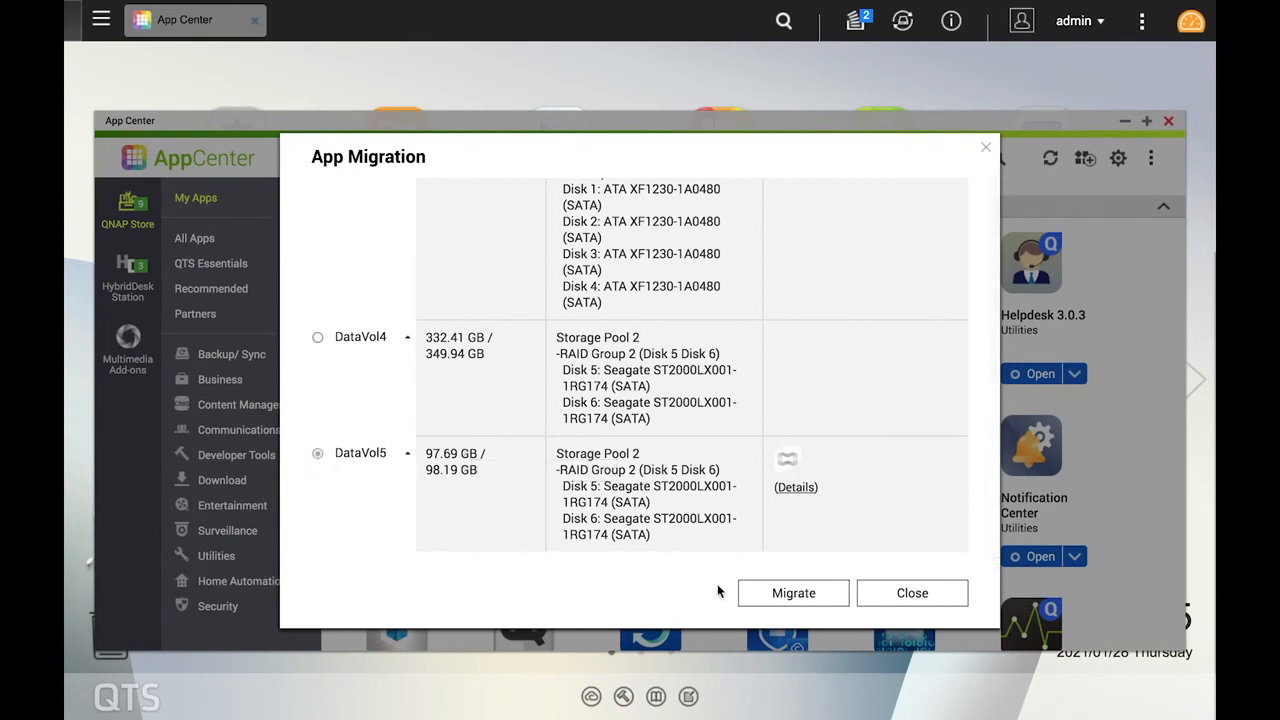
{"action": "left_click", "coordinate": [793, 592]}
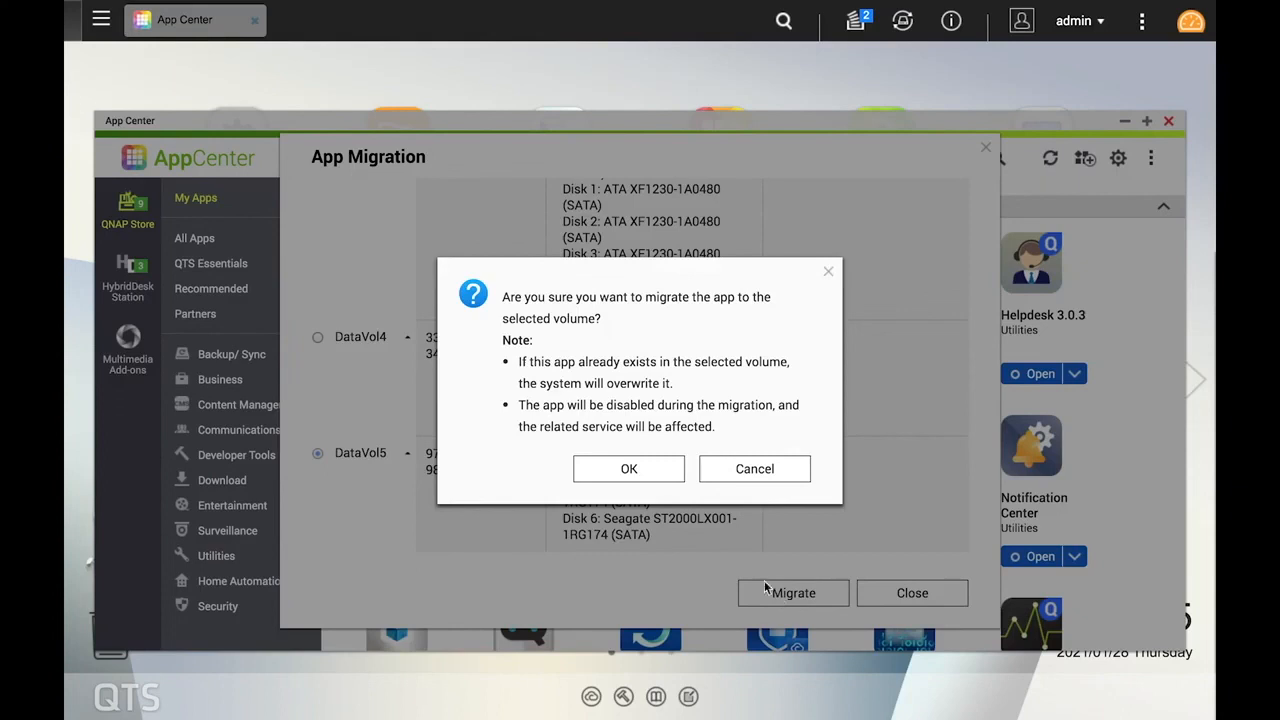
{"action": "left_click", "coordinate": [628, 469]}
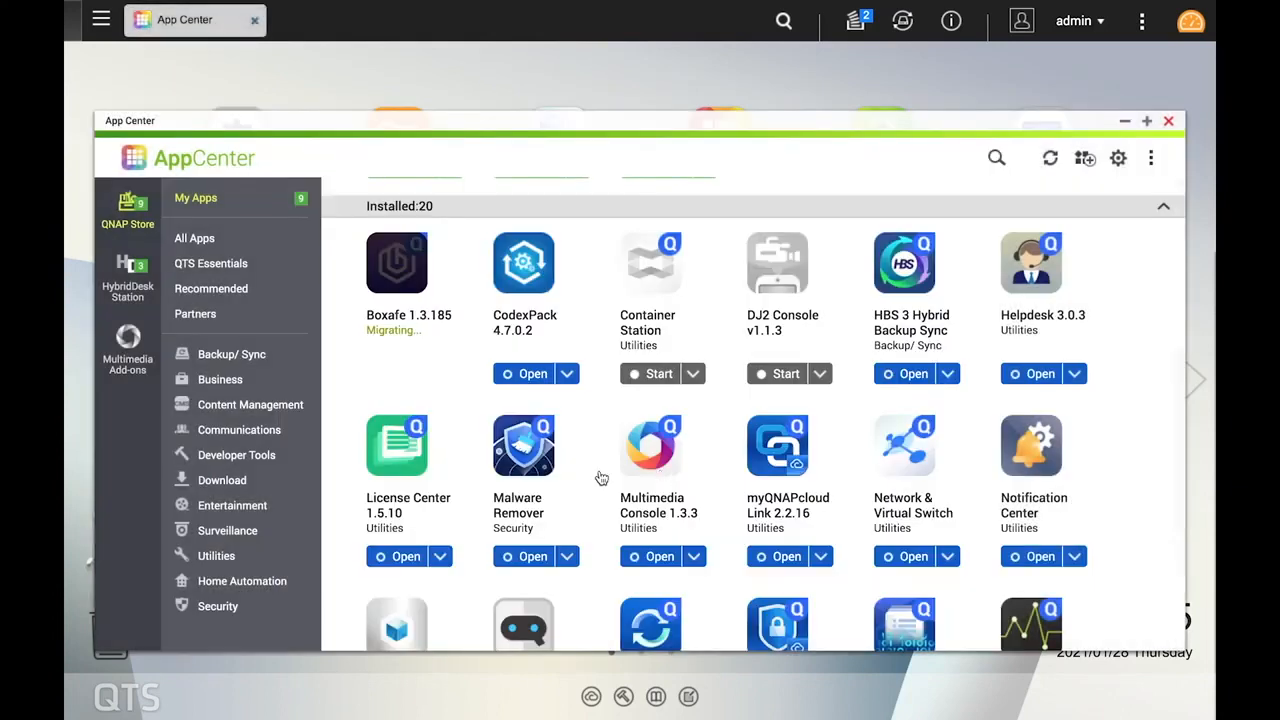
{"action": "mouse_move", "coordinate": [343, 304]}
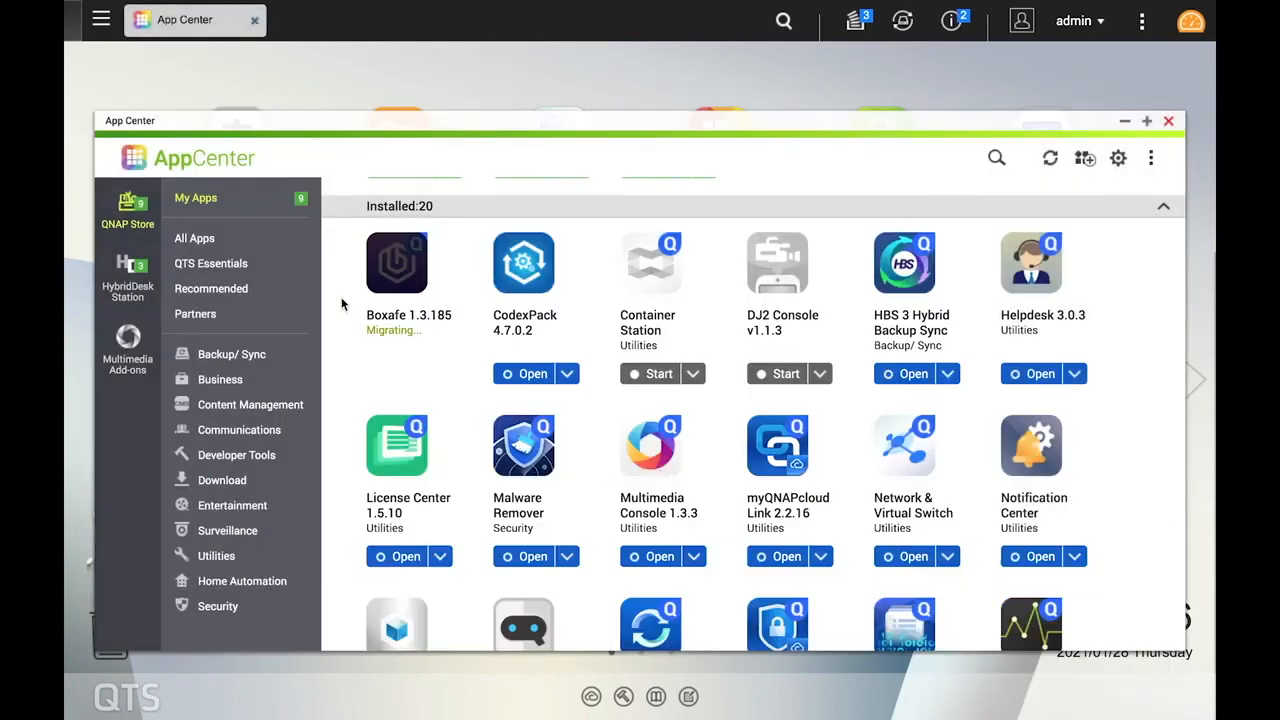